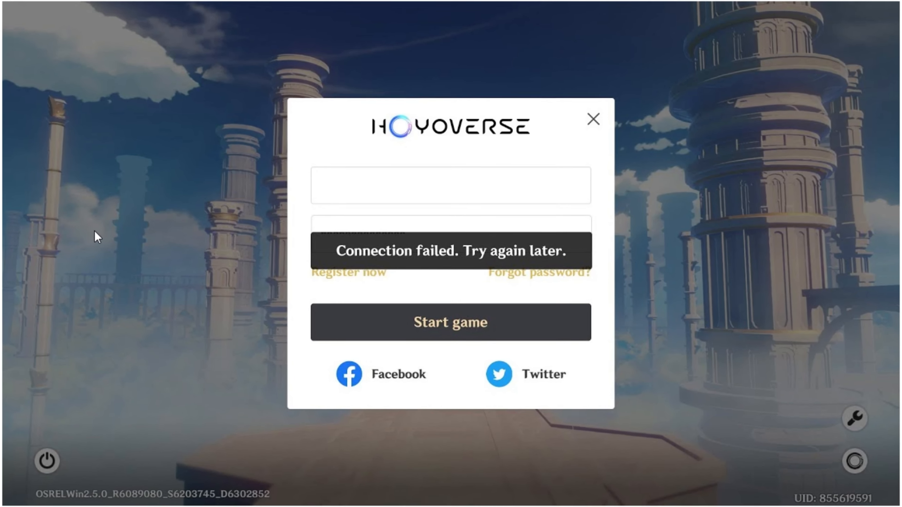
# Quit Genshin Impact via its power button after the connection-failed error.
pyautogui.click(593, 119)
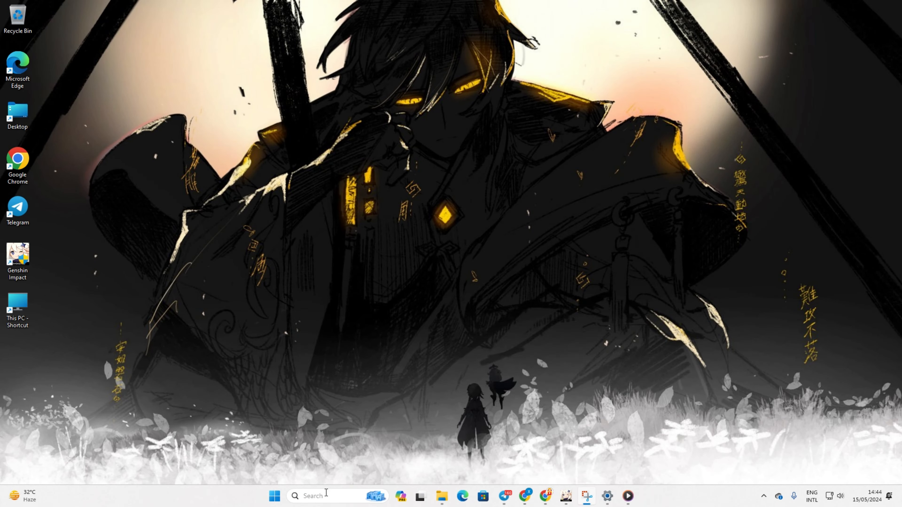
# Launch Command Prompt from search and ping 1.1.1.1, getting four replies.
pyautogui.write('cm')
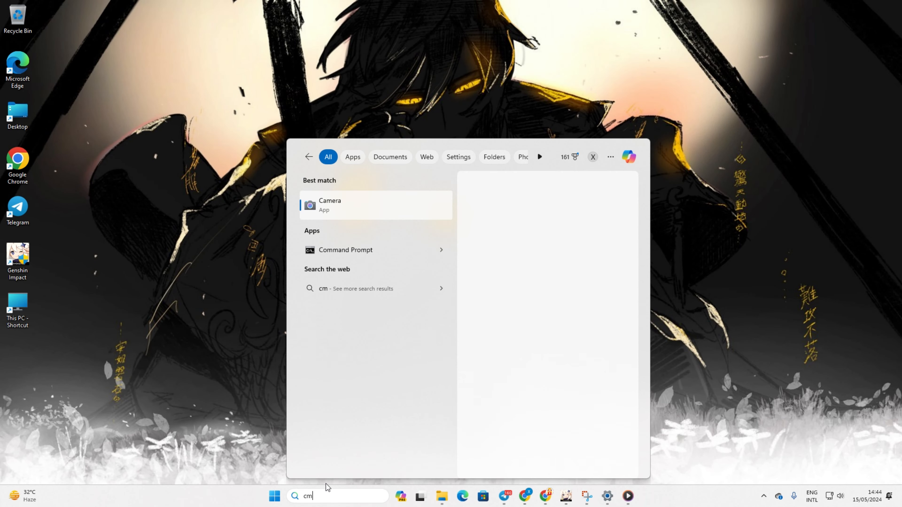
pyautogui.click(345, 249)
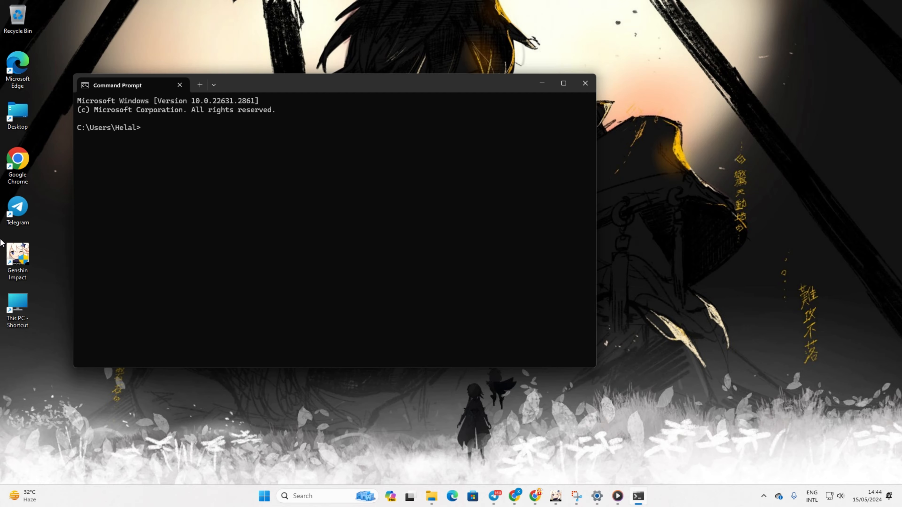
pyautogui.write('ping 1.1.1.1')
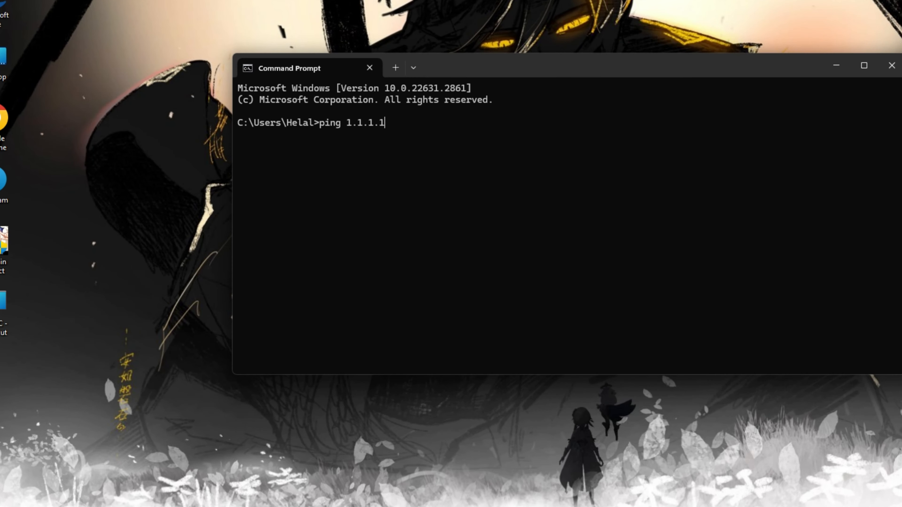
pyautogui.press('Enter')
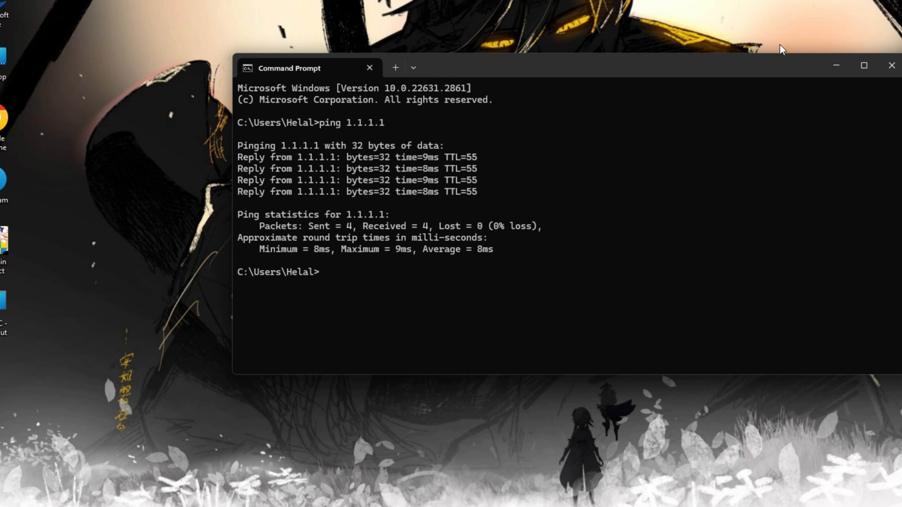
# Begin a second ping command to 8.8.8.8.
pyautogui.write('p')
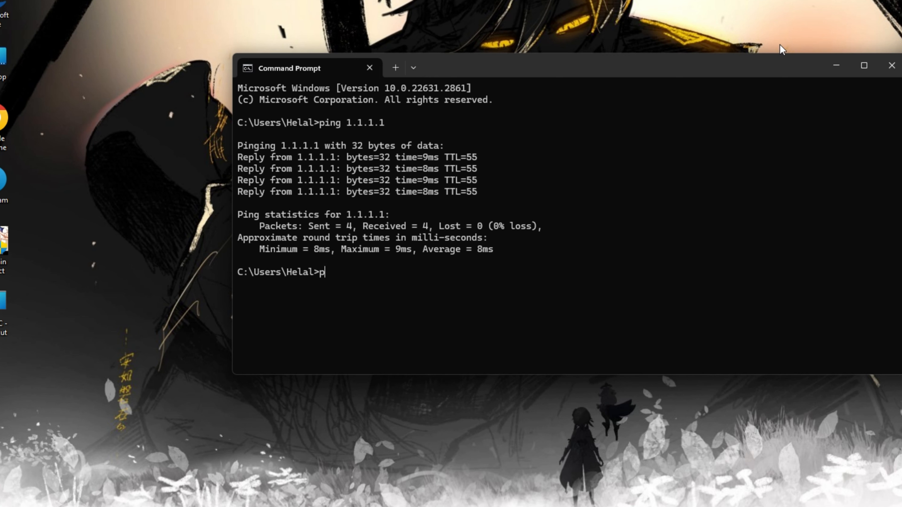
pyautogui.write('ing 8.8.8.')
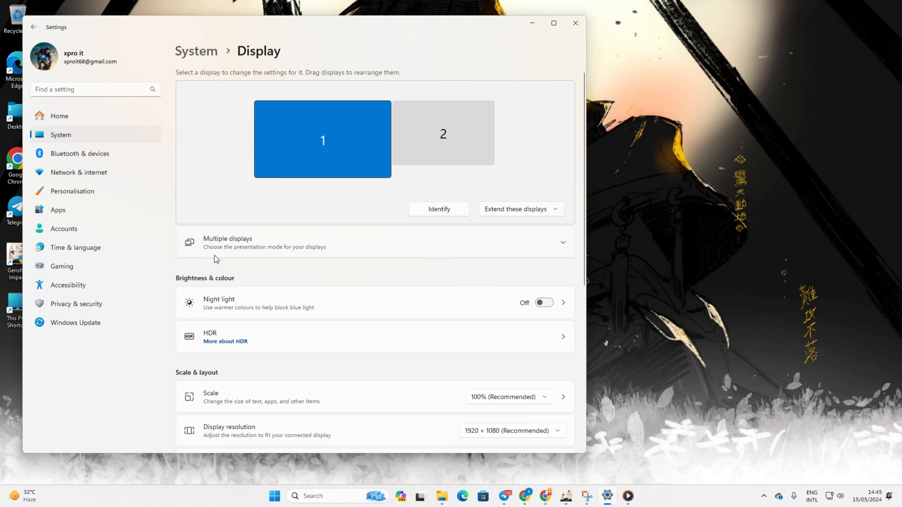
pyautogui.moveTo(60, 163)
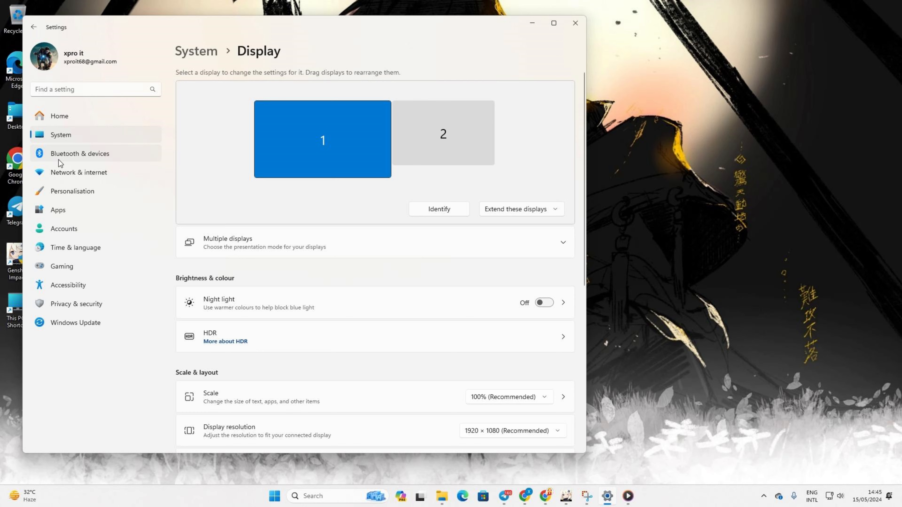
# Go to Network & internet settings to reach the Ethernet connection details.
pyautogui.click(79, 172)
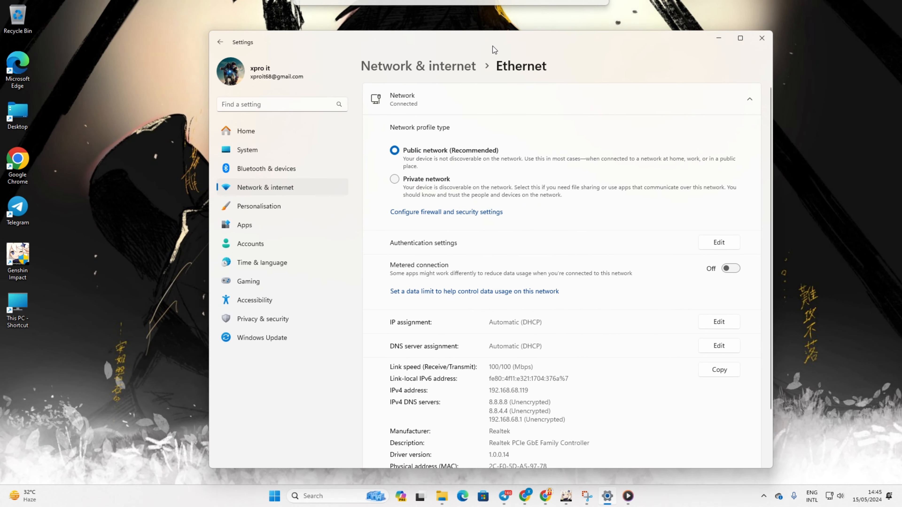
# Set Ethernet DNS to Manual IPv4 with preferred server 1.0.0.1 and save.
pyautogui.click(718, 345)
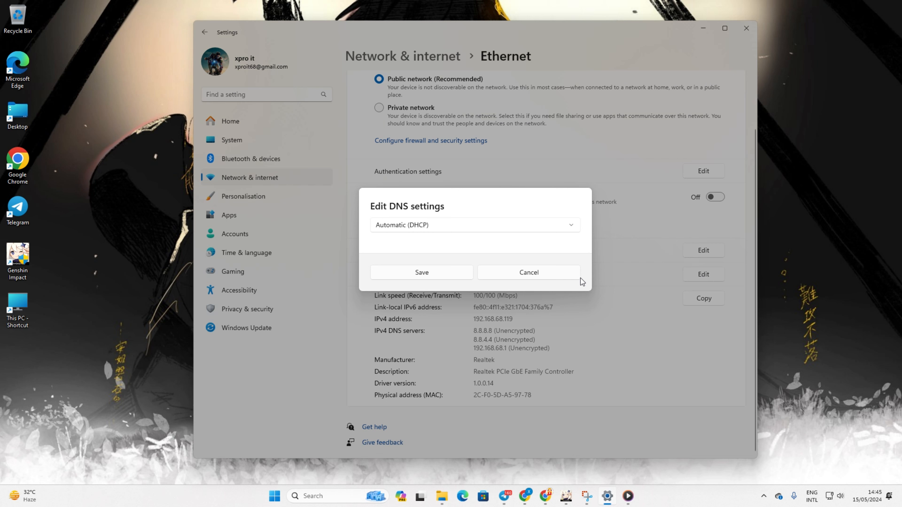
pyautogui.click(474, 225)
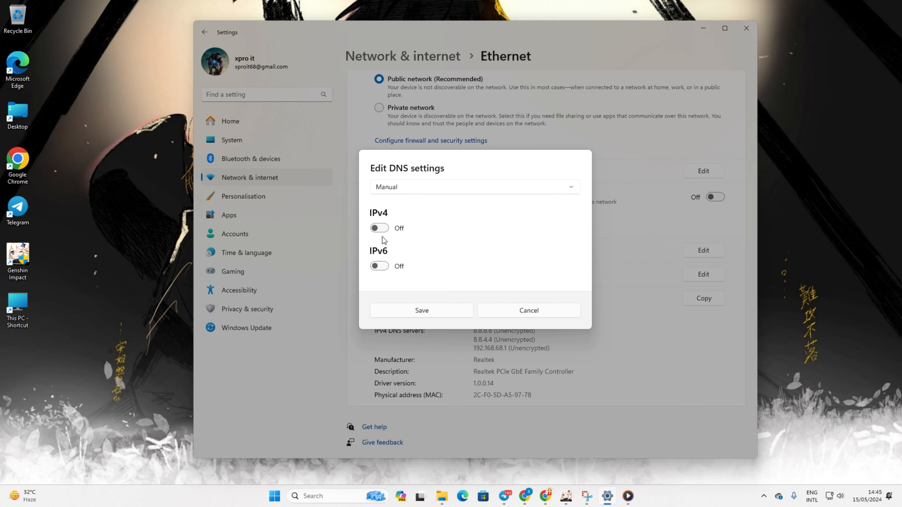
pyautogui.click(379, 228)
pyautogui.write('1')
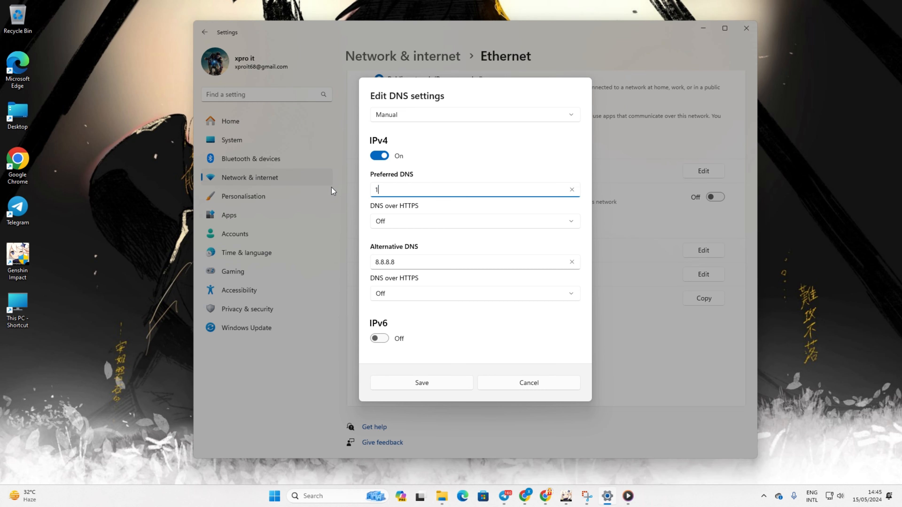
pyautogui.write('.0.0.')
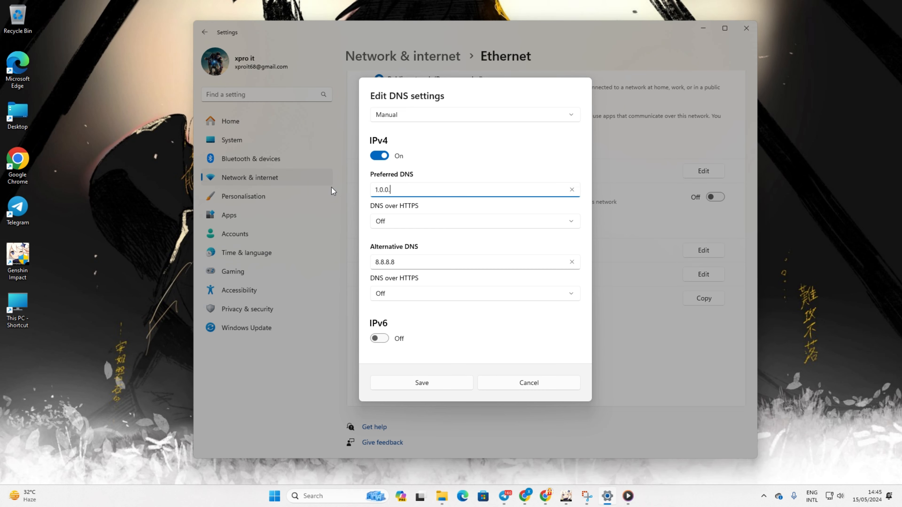
pyautogui.write('1')
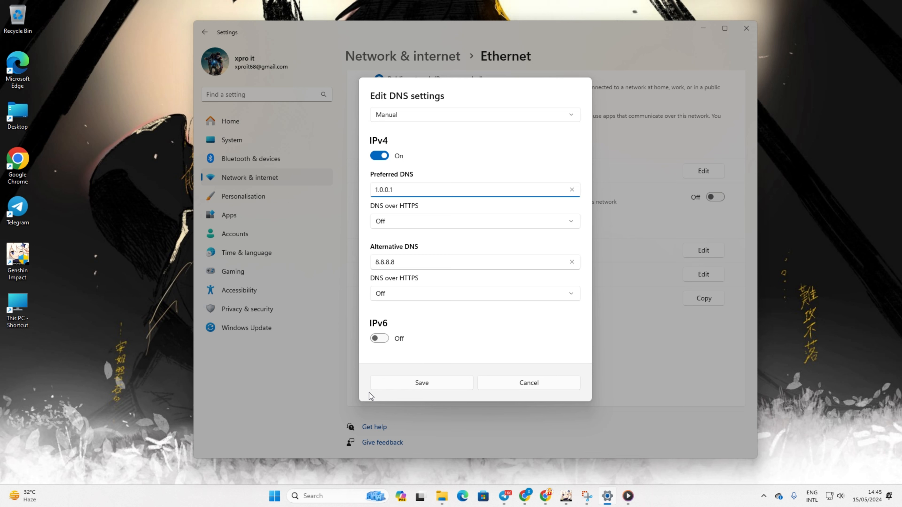
pyautogui.click(471, 189)
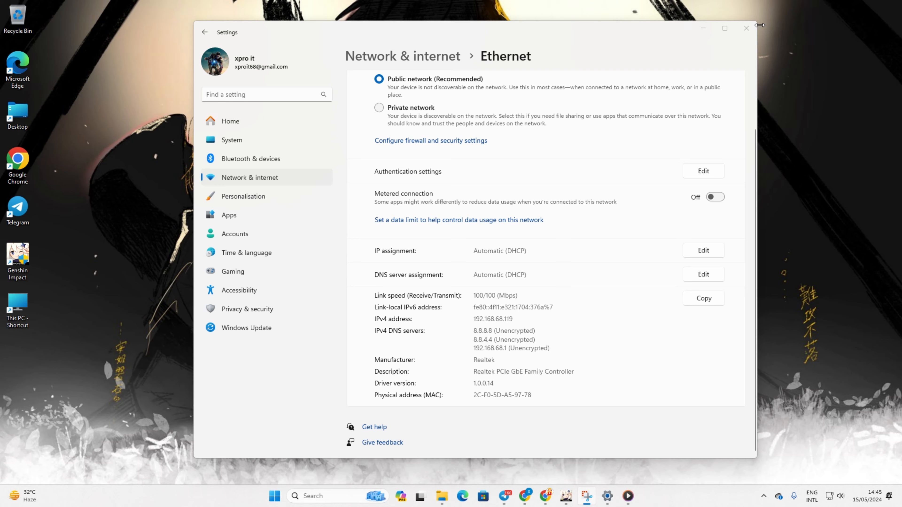
# Close the Settings window, returning to the desktop.
pyautogui.click(746, 28)
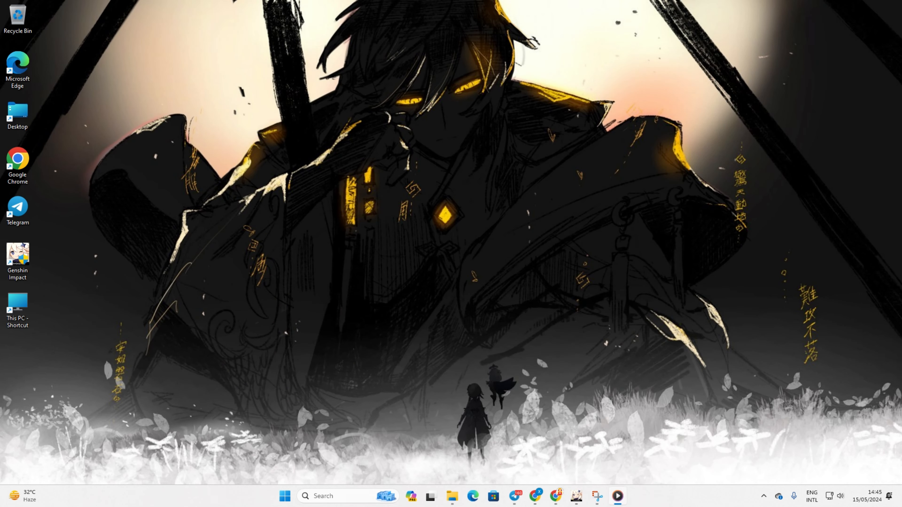
pyautogui.moveTo(413, 92)
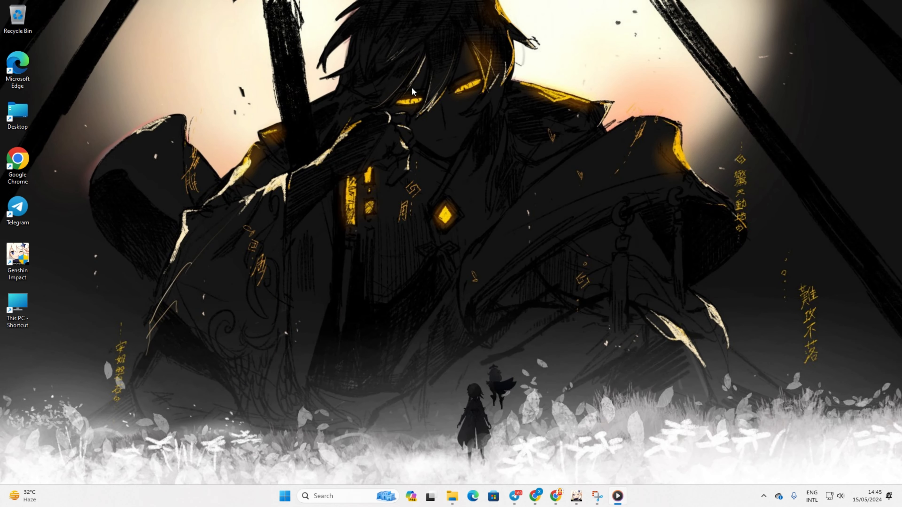
pyautogui.moveTo(395, 11)
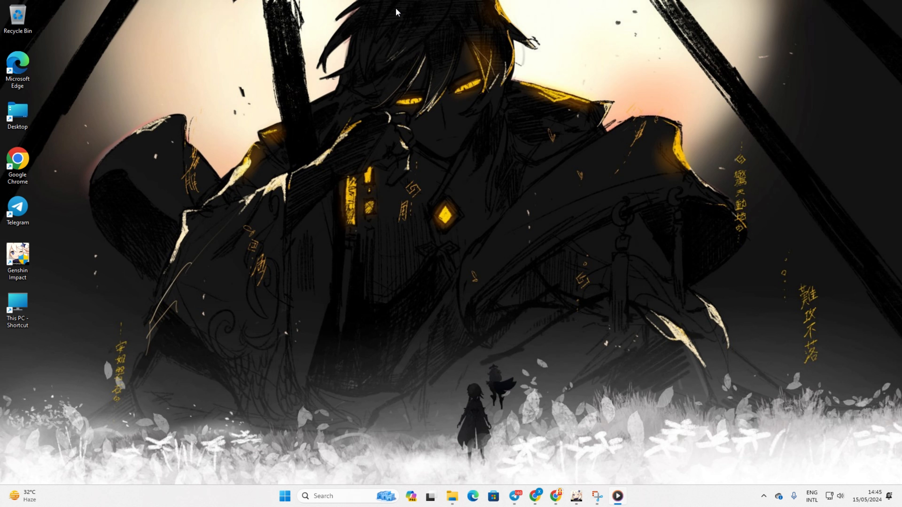
pyautogui.moveTo(406, 479)
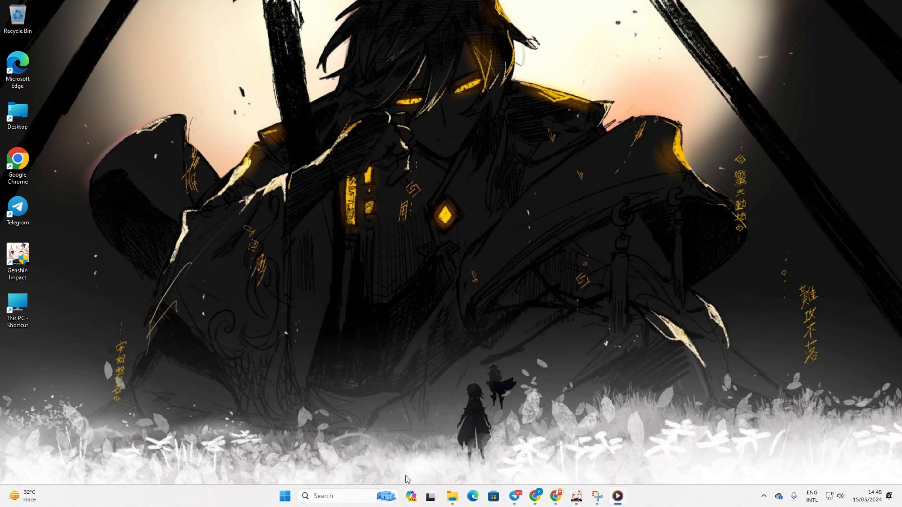
# Search 'cmd' and launch Command Prompt as administrator.
pyautogui.write('cmd')
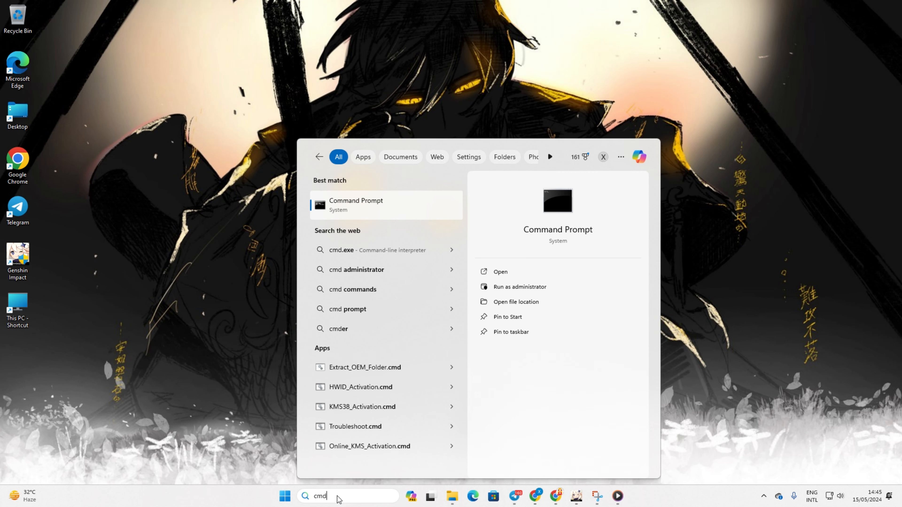
pyautogui.rightClick(356, 205)
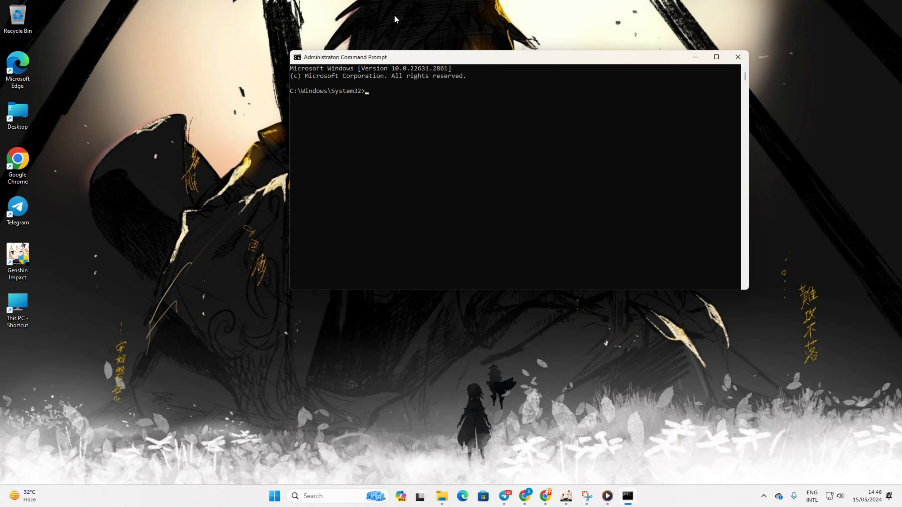
# Run netsh winsock reset, ipconfig /flushdns, ipconfig /renew and netsh int ip reset, then close the window.
pyautogui.write('netsh winsock reset')
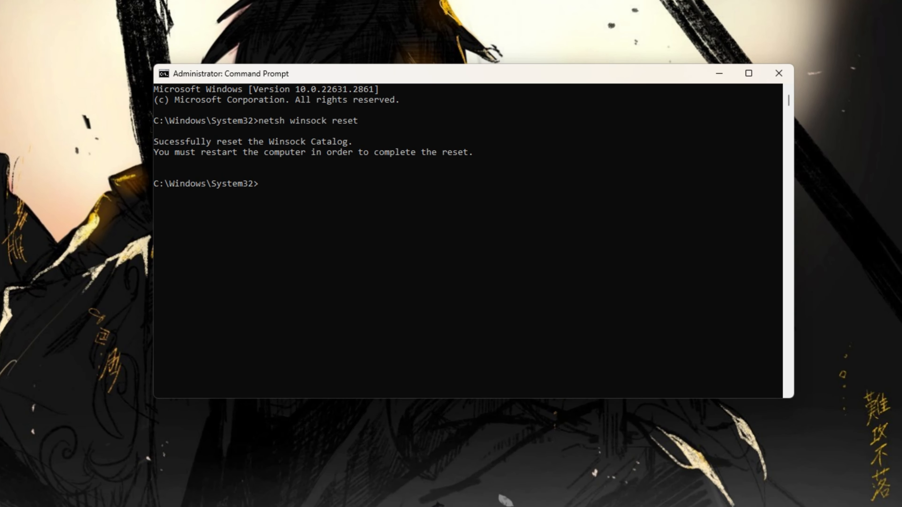
pyautogui.write('ipconfig /flushdns')
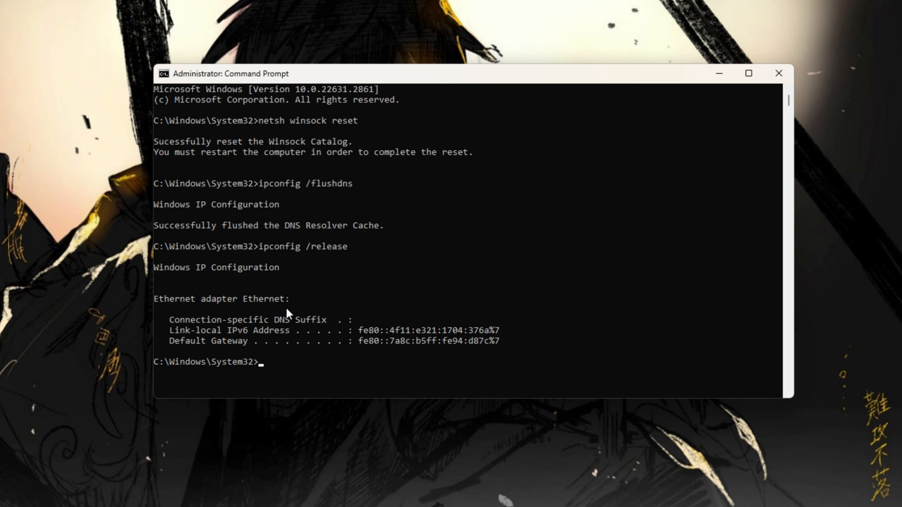
pyautogui.write('ipconfig /renew')
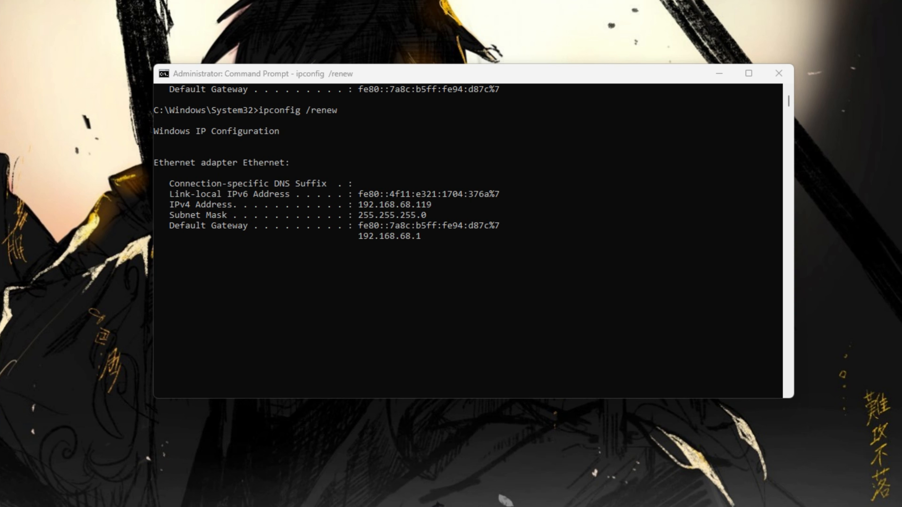
pyautogui.write('netsh int ip reset')
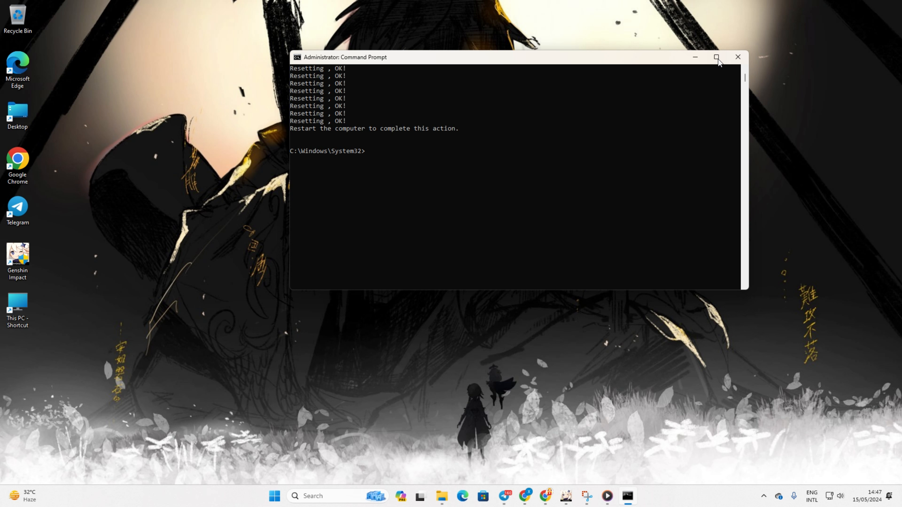
pyautogui.click(737, 56)
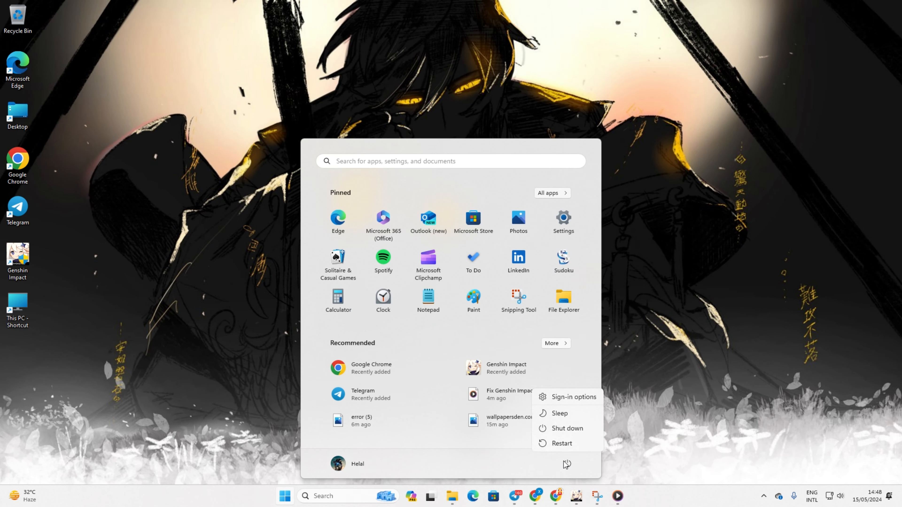
pyautogui.moveTo(709, 345)
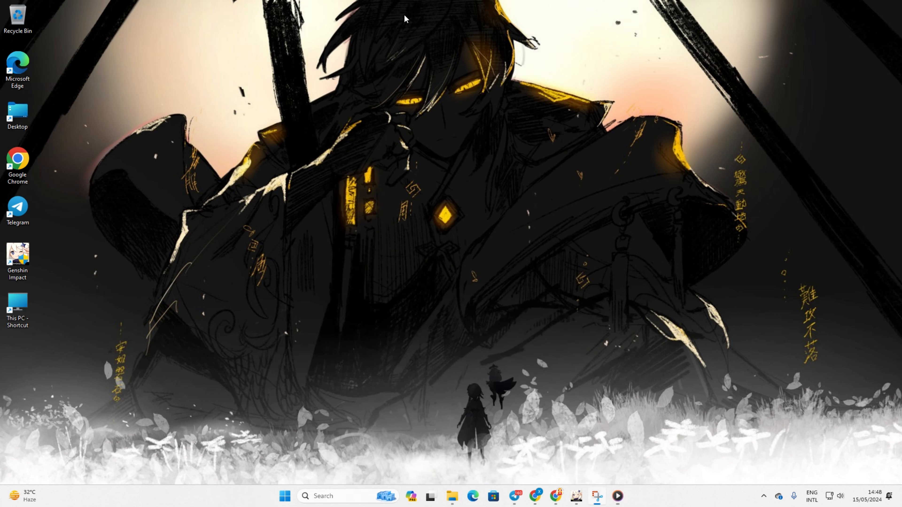
pyautogui.moveTo(460, 505)
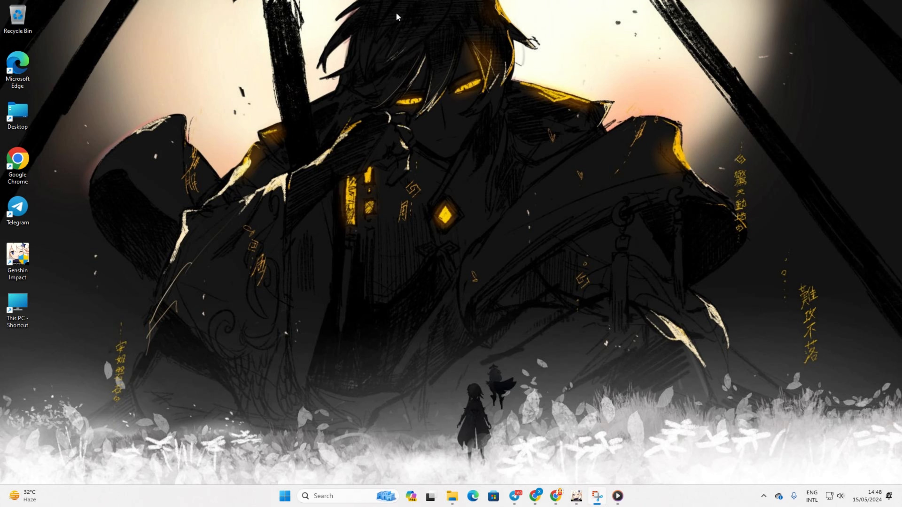
# Locate the Genshin Impact program folder via the shortcut's Open file location.
pyautogui.rightClick(18, 258)
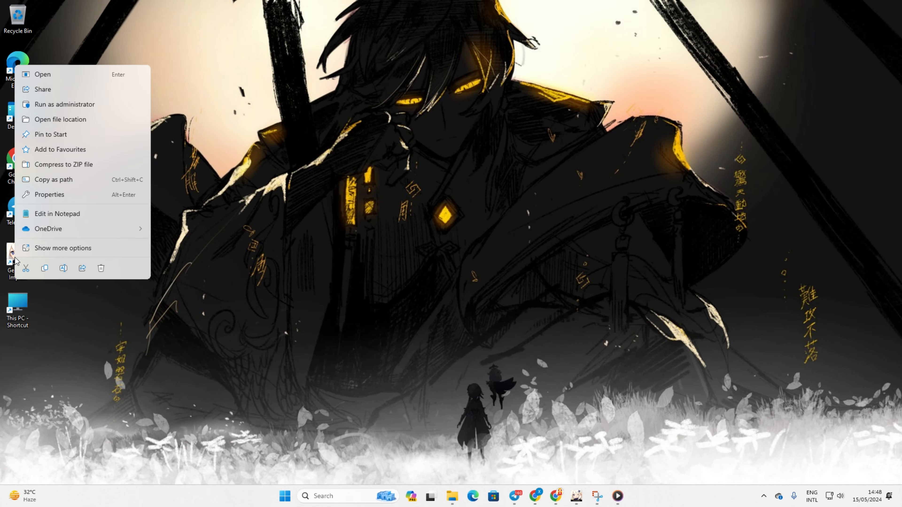
pyautogui.moveTo(75, 116)
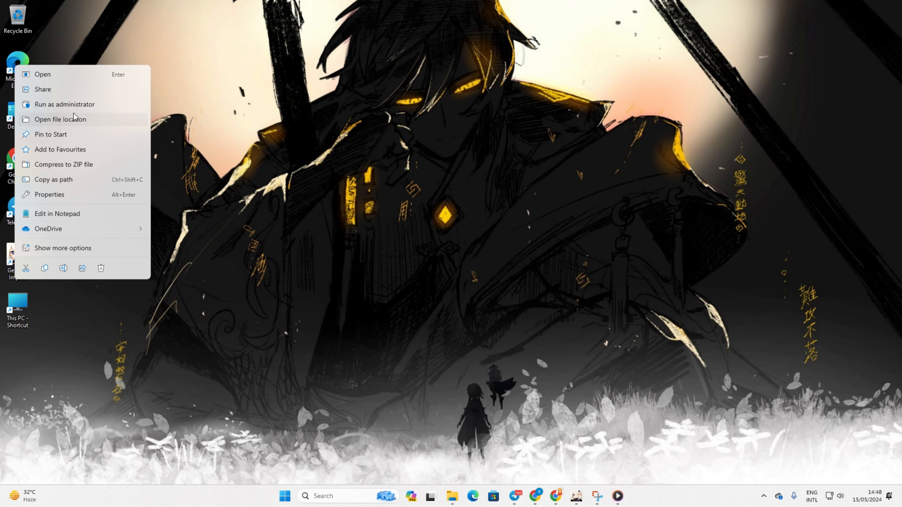
pyautogui.click(60, 118)
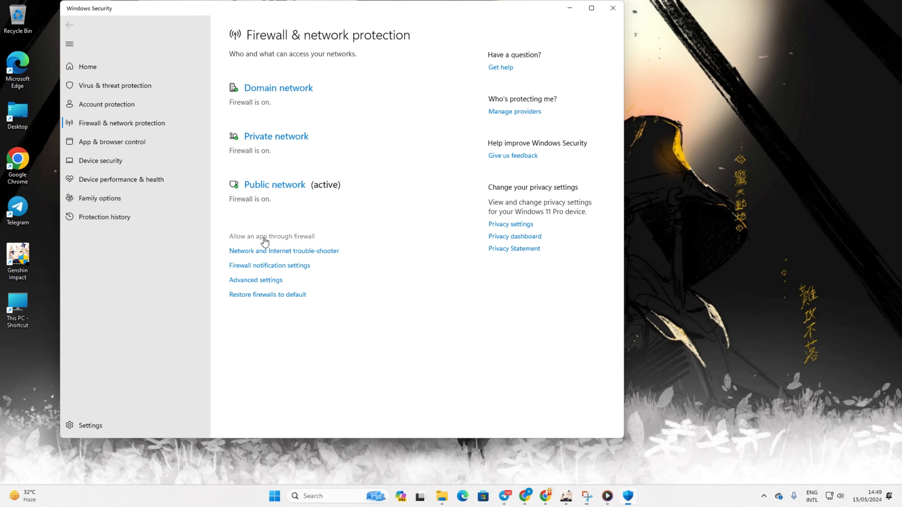
# Reach the firewall's allowed-apps list and start adding another app.
pyautogui.click(272, 236)
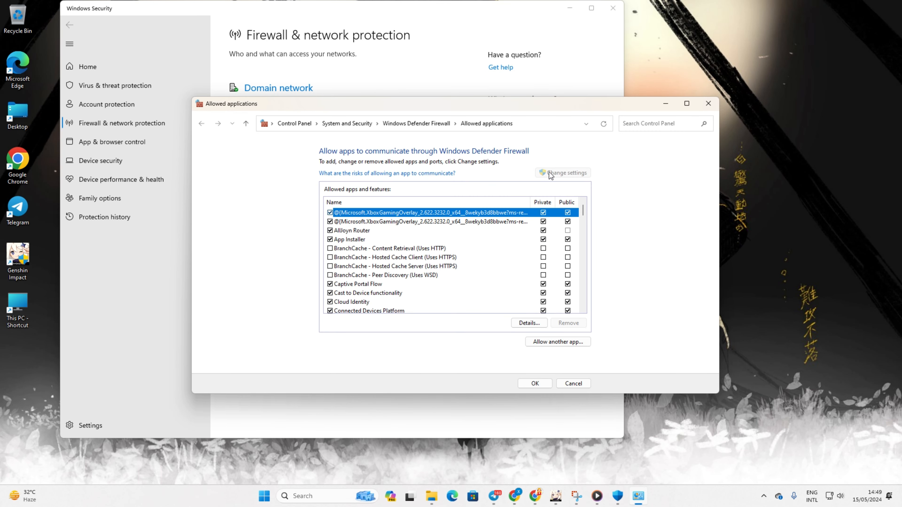
pyautogui.click(558, 342)
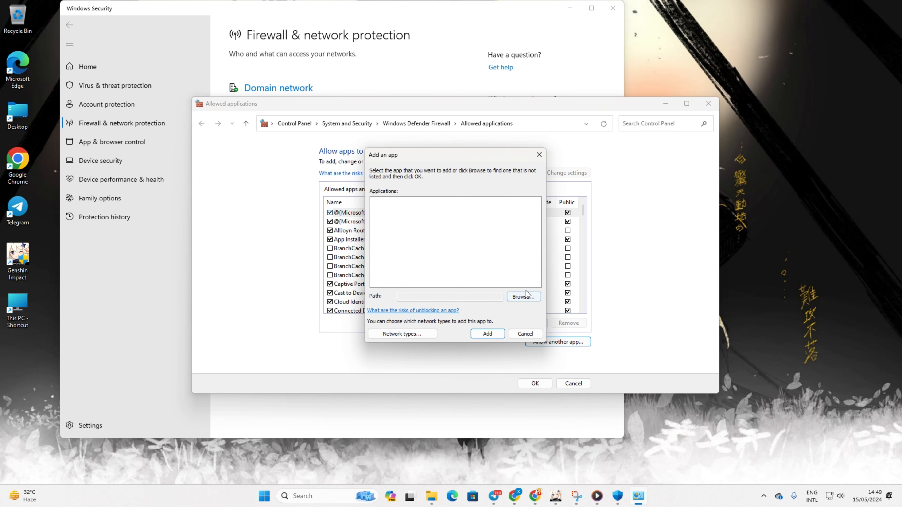
# Browse to ZFGameBrowser in the Plugins folder, add it to the allowed apps and confirm with OK.
pyautogui.click(522, 296)
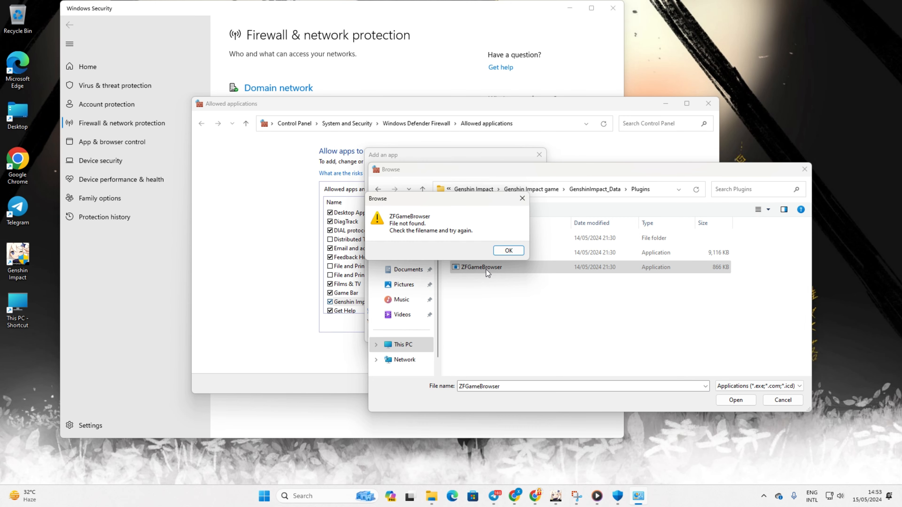
pyautogui.click(508, 251)
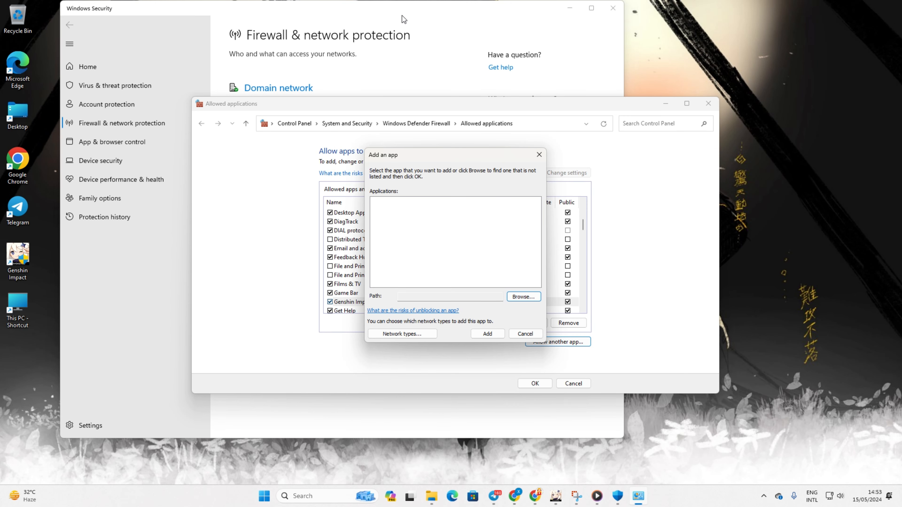
pyautogui.click(522, 297)
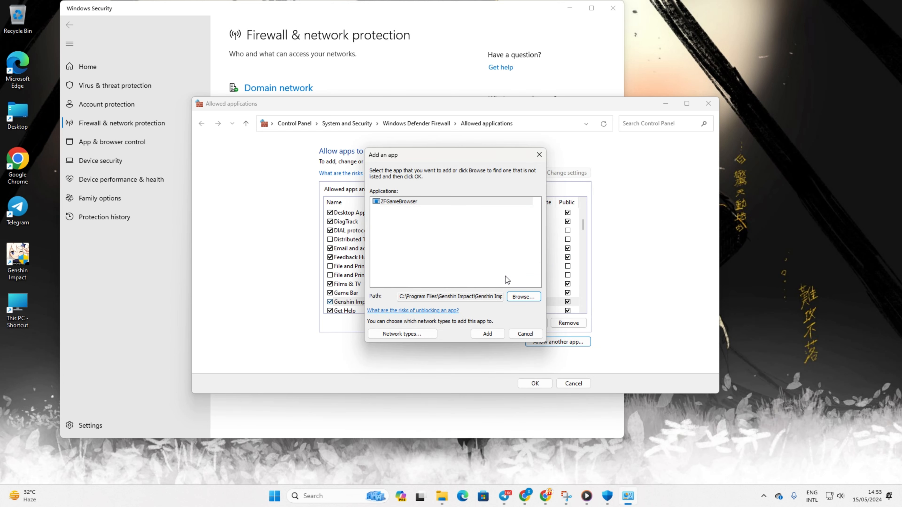
pyautogui.click(487, 334)
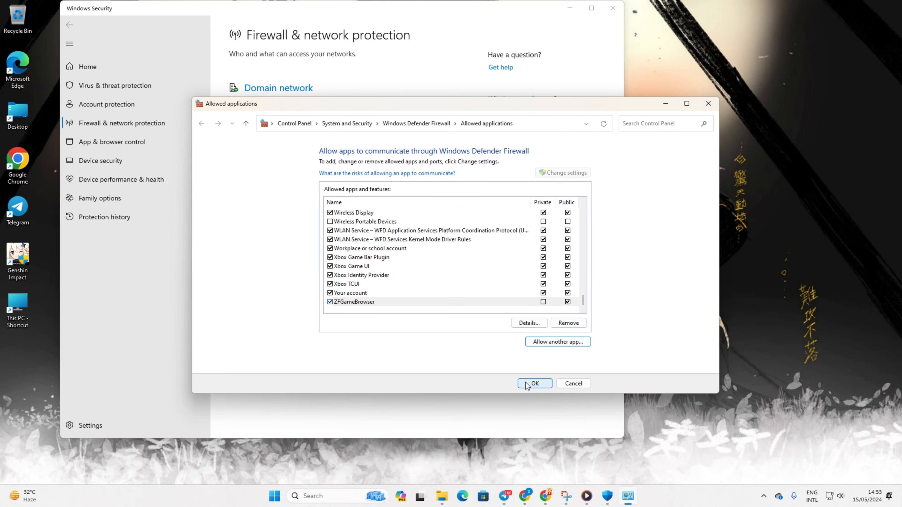
pyautogui.click(535, 383)
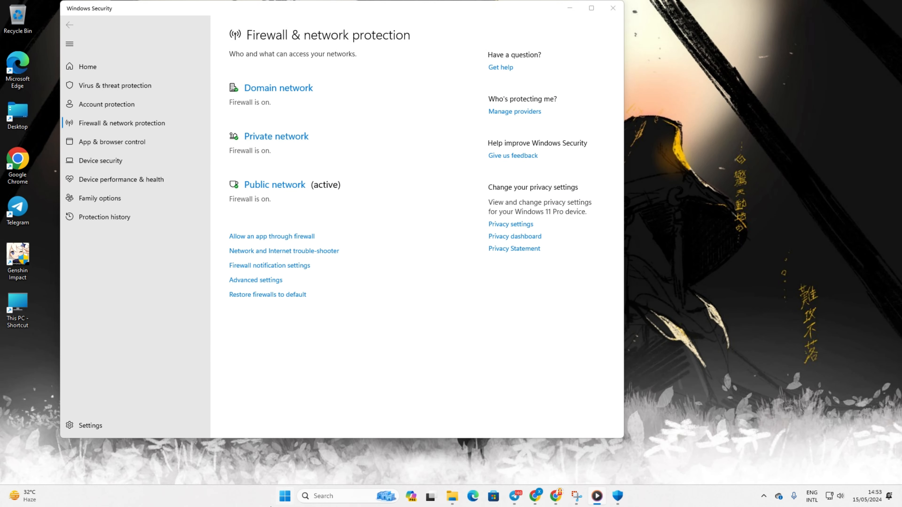